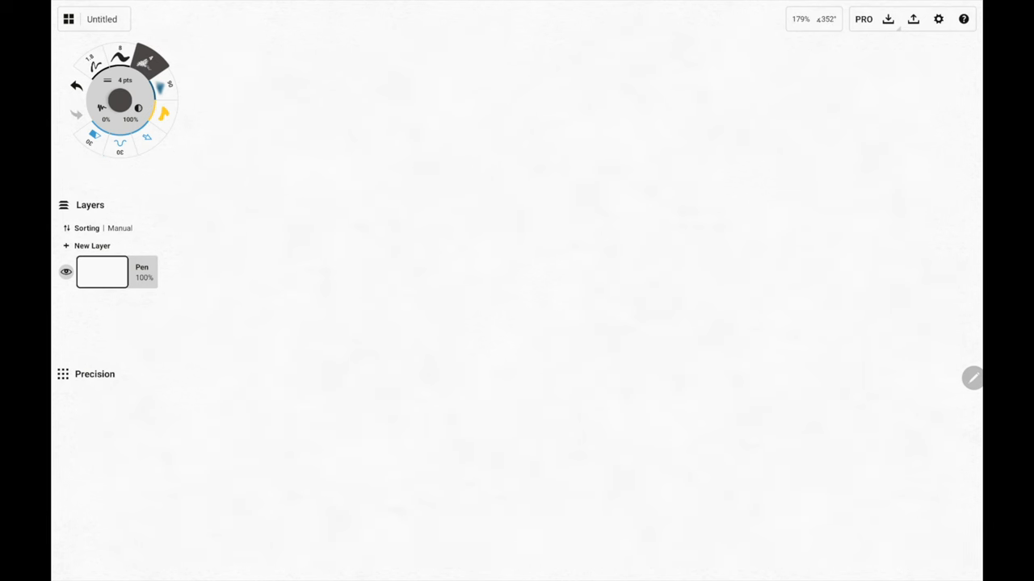
Step: Pencil the shelf line and the woman's head, closed eyes, collar, torso and hands holding a cup
{"action": "left_click_drag", "start_coordinate": [226, 283], "coordinate": [727, 274]}
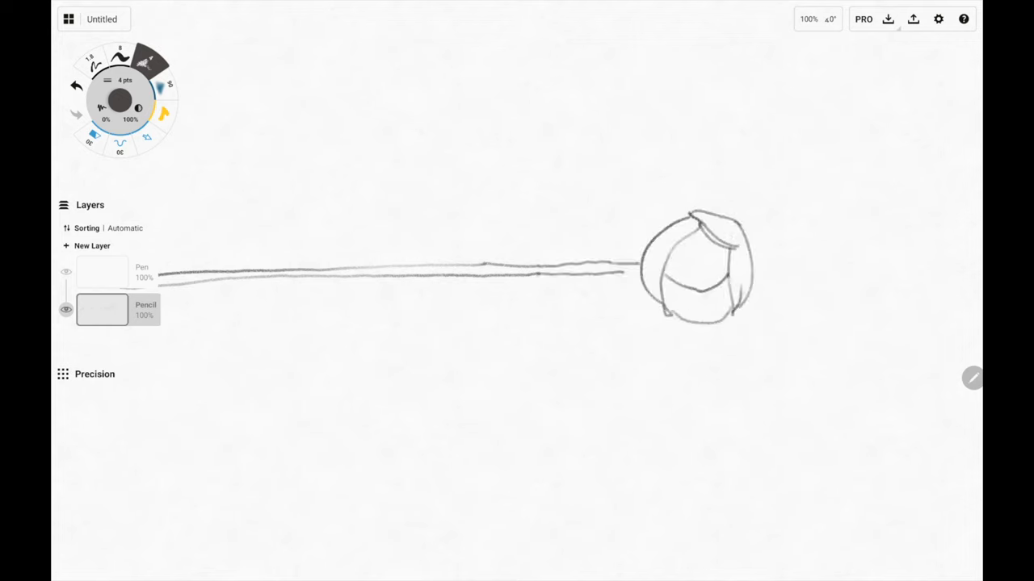
{"action": "left_click_drag", "start_coordinate": [671, 274], "coordinate": [711, 347]}
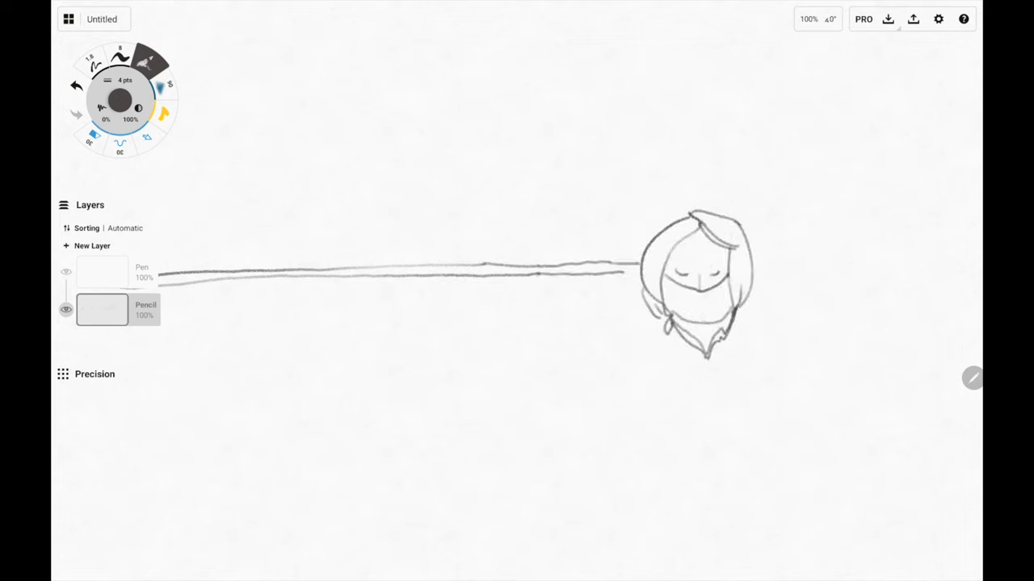
{"action": "left_click_drag", "start_coordinate": [703, 355], "coordinate": [694, 404]}
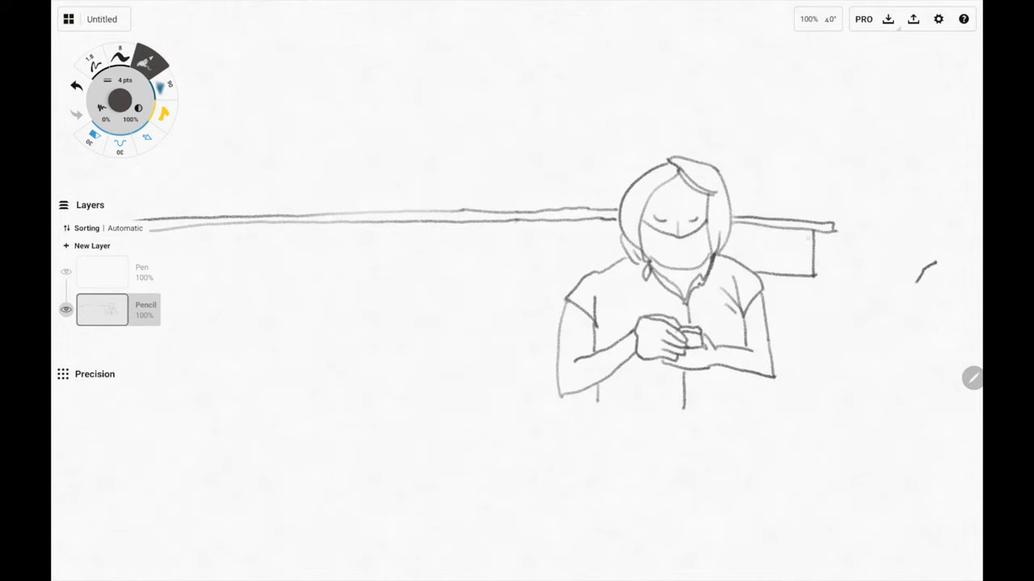
{"action": "left_click", "coordinate": [937, 19]}
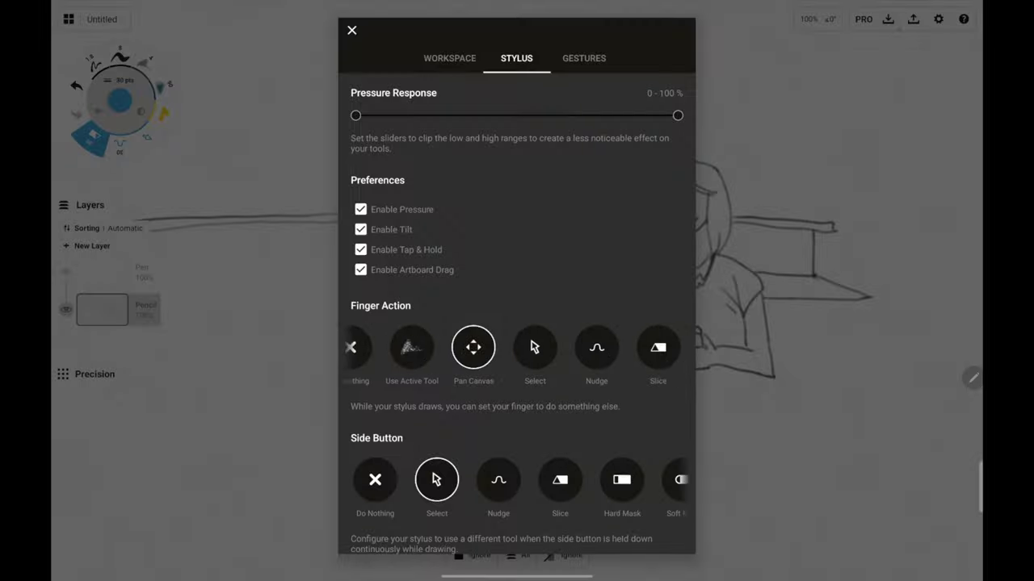
{"action": "left_click", "coordinate": [351, 30]}
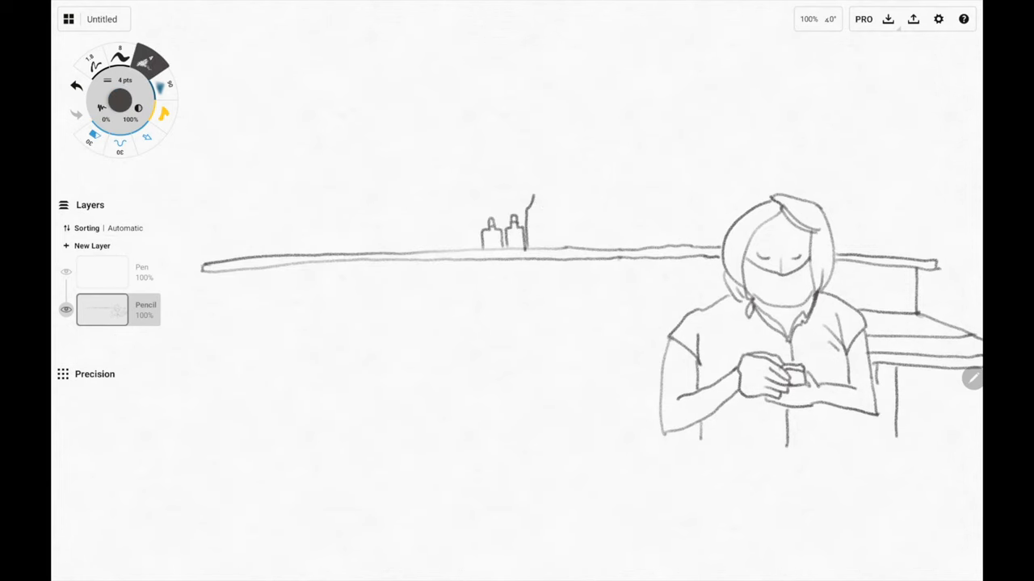
Step: Draw a row of bottles standing along the shelf
{"action": "left_click_drag", "start_coordinate": [533, 226], "coordinate": [630, 194]}
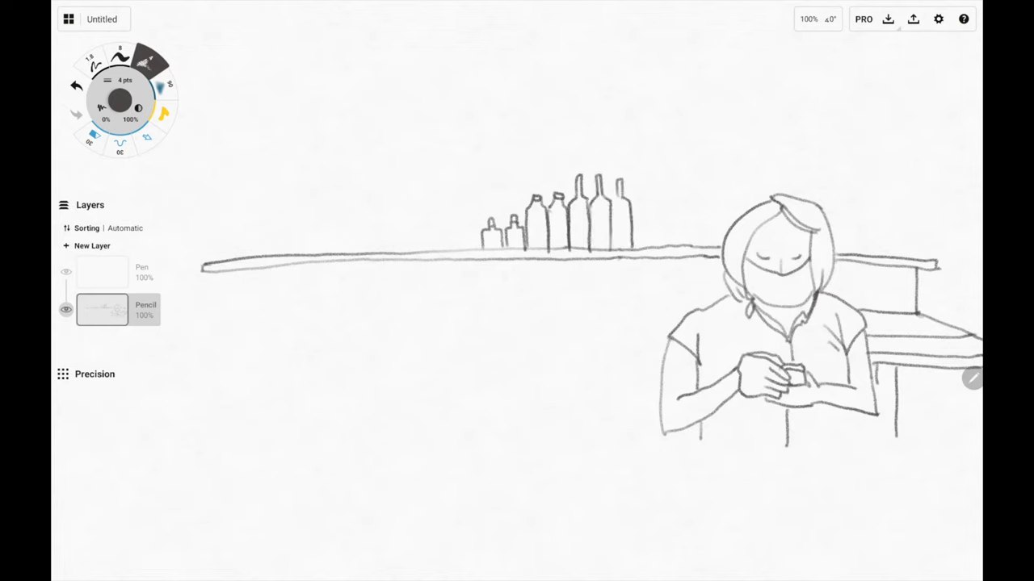
{"action": "left_click_drag", "start_coordinate": [638, 201], "coordinate": [710, 226]}
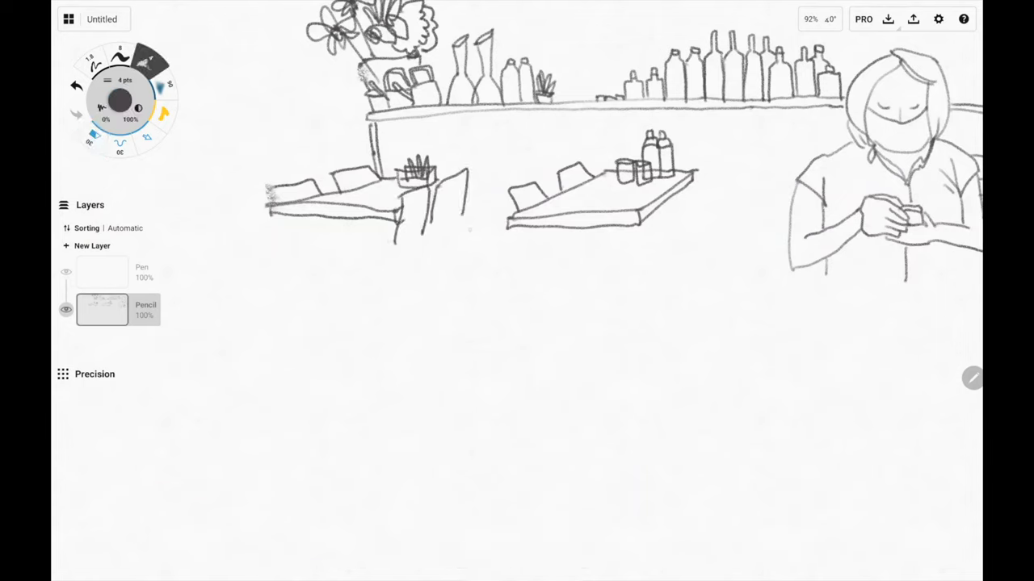
Step: Draw a foreground bottle and glasses, then chairs and a striped bench by the tables
{"action": "left_click_drag", "start_coordinate": [456, 235], "coordinate": [480, 371]}
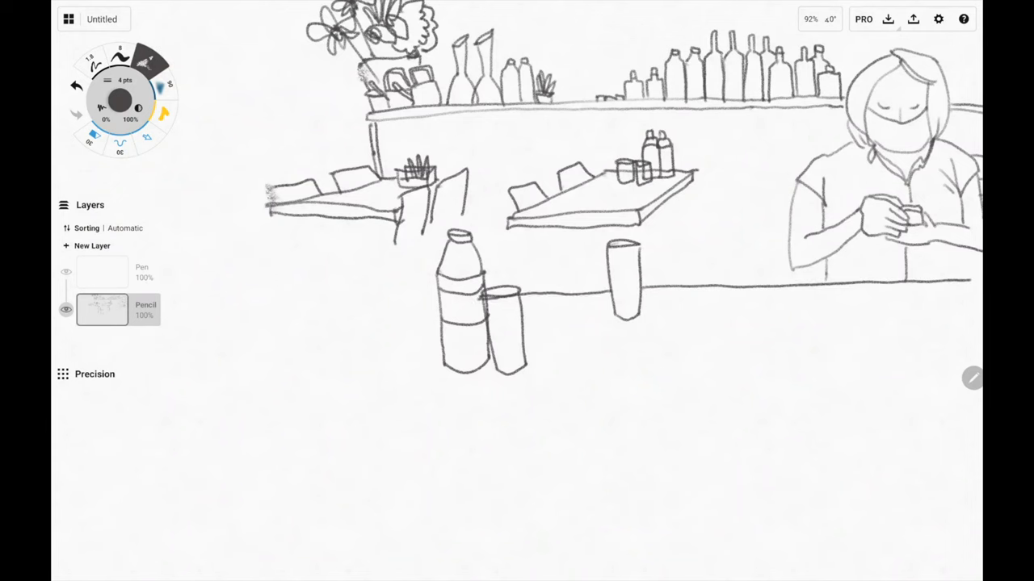
{"action": "left_click", "coordinate": [514, 303]}
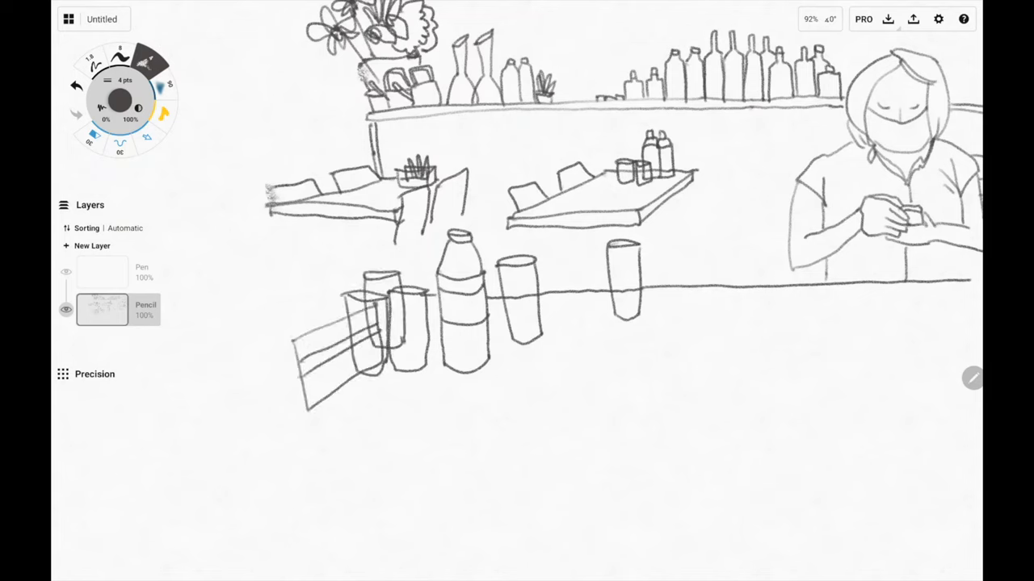
{"action": "left_click_drag", "start_coordinate": [307, 339], "coordinate": [274, 404]}
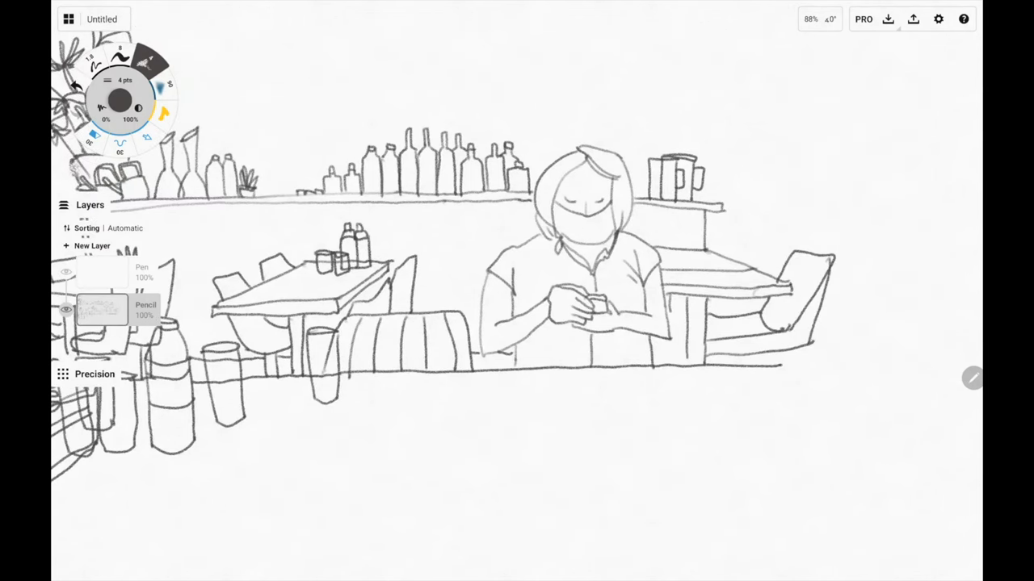
Step: Zoom out on the canvas to frame the wider café scene
{"action": "scroll", "scroll_direction": "down", "scroll_amount": 3}
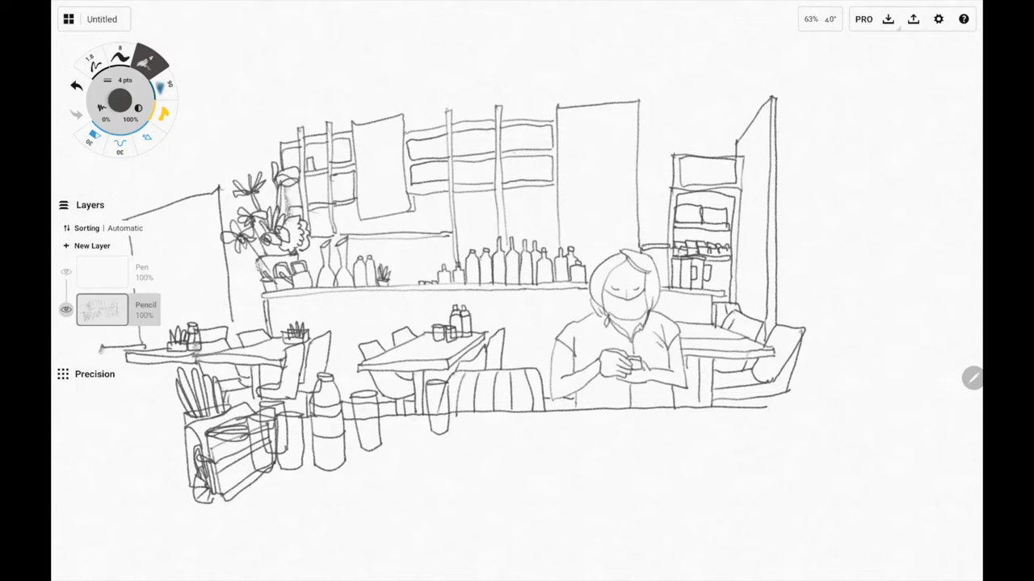
Step: Outline the large foreground table below the seating area
{"action": "left_click_drag", "start_coordinate": [303, 122], "coordinate": [347, 194]}
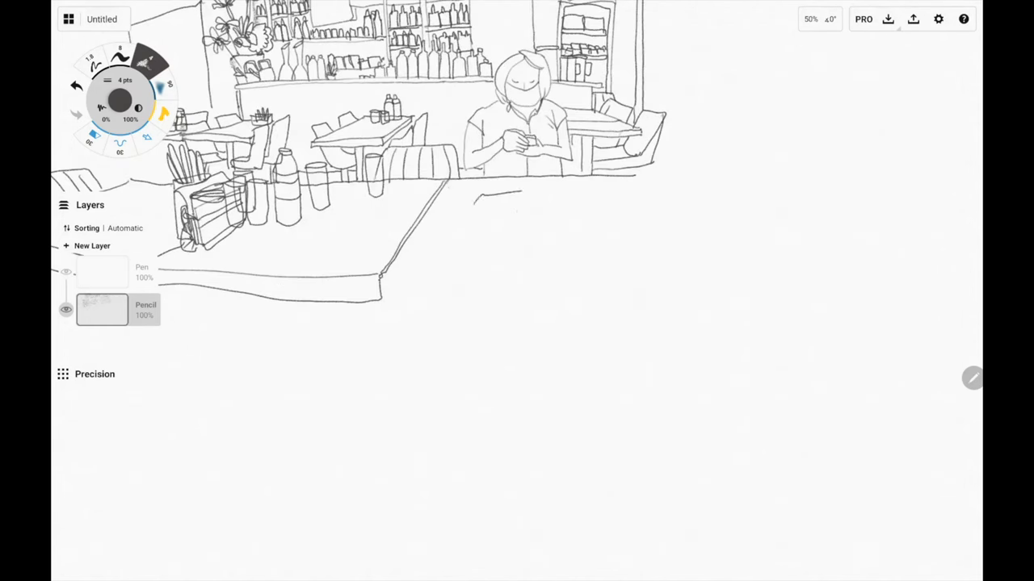
Step: Draw plates, fork, bowl and two hands sketching in a notebook on the foreground table
{"action": "left_click_drag", "start_coordinate": [452, 210], "coordinate": [578, 242]}
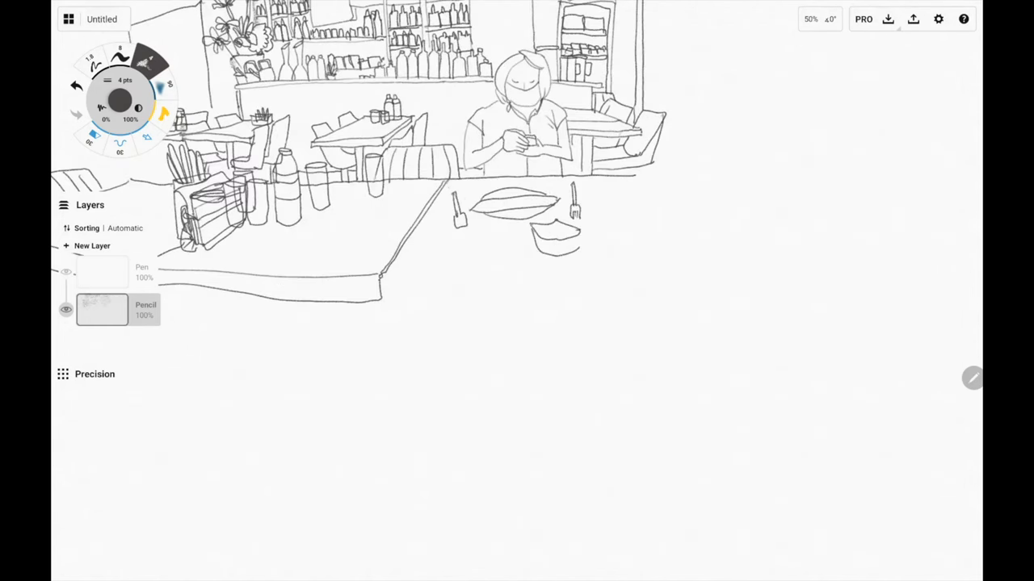
{"action": "left_click_drag", "start_coordinate": [383, 273], "coordinate": [727, 267]}
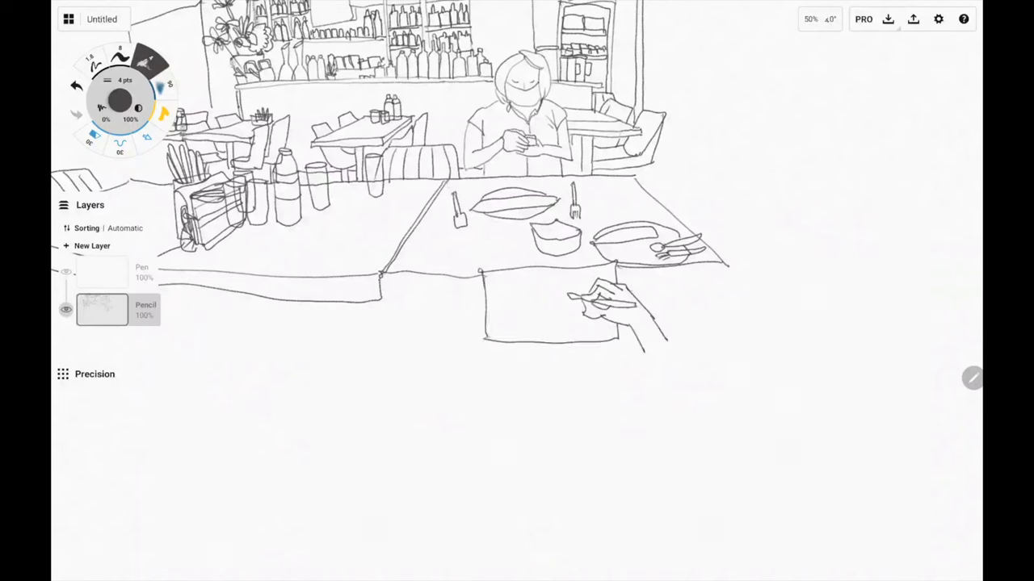
{"action": "left_click_drag", "start_coordinate": [500, 279], "coordinate": [484, 380]}
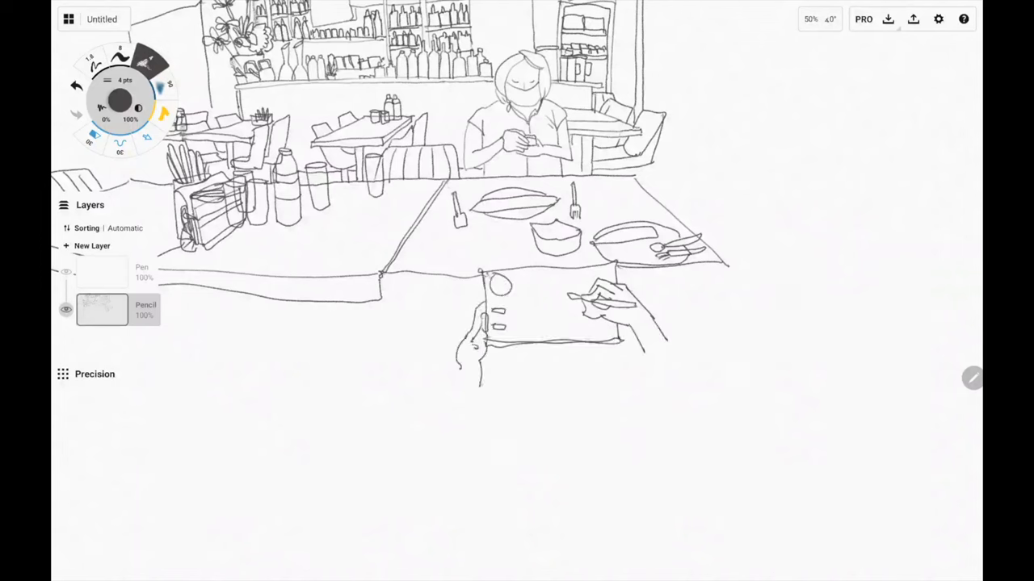
{"action": "left_click_drag", "start_coordinate": [484, 347], "coordinate": [638, 388]}
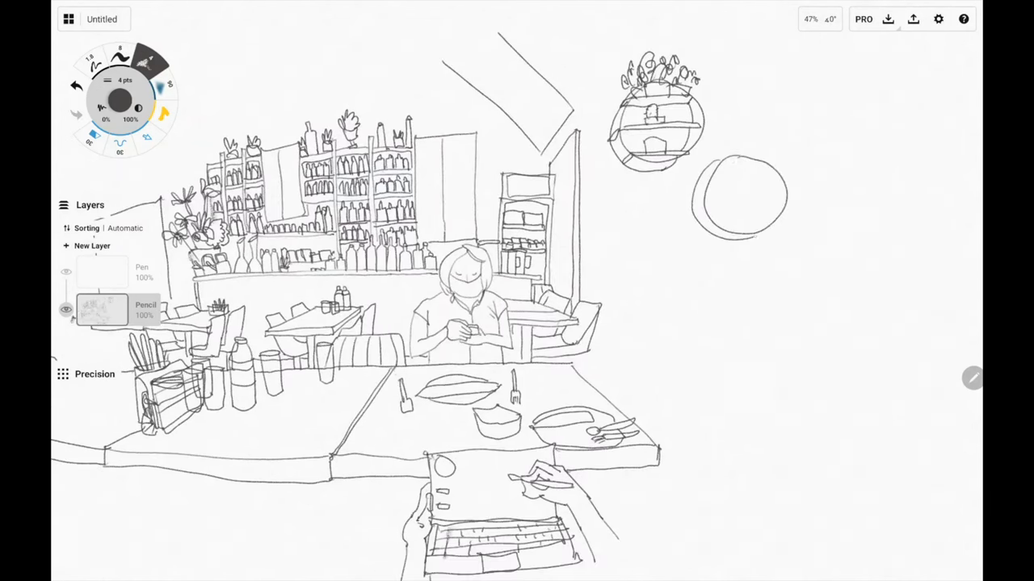
{"action": "left_click_drag", "start_coordinate": [739, 178], "coordinate": [739, 210]}
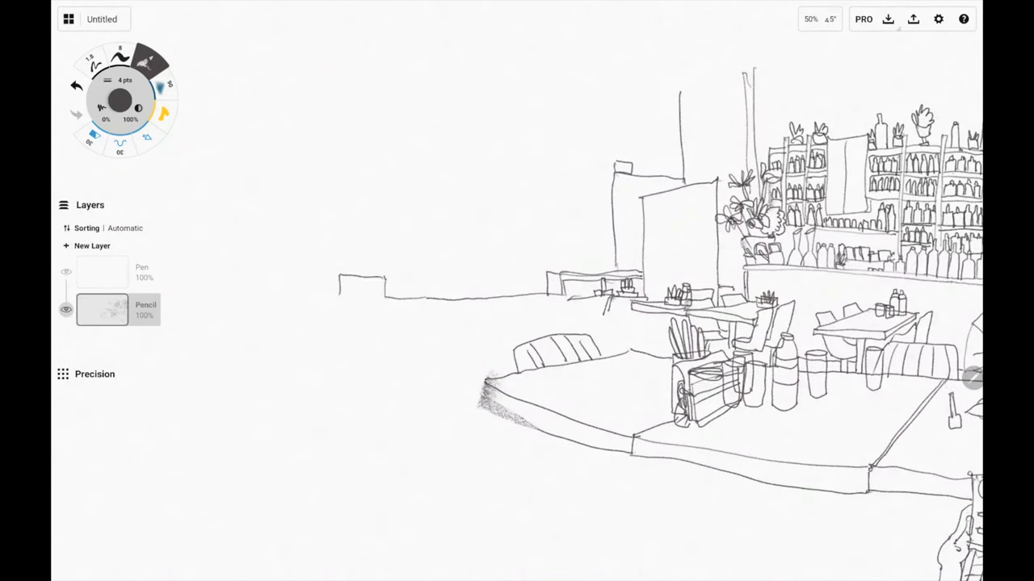
Step: Pencil the high bar tables, stools, seated man and bartender in the bar area
{"action": "left_click_drag", "start_coordinate": [396, 283], "coordinate": [525, 287]}
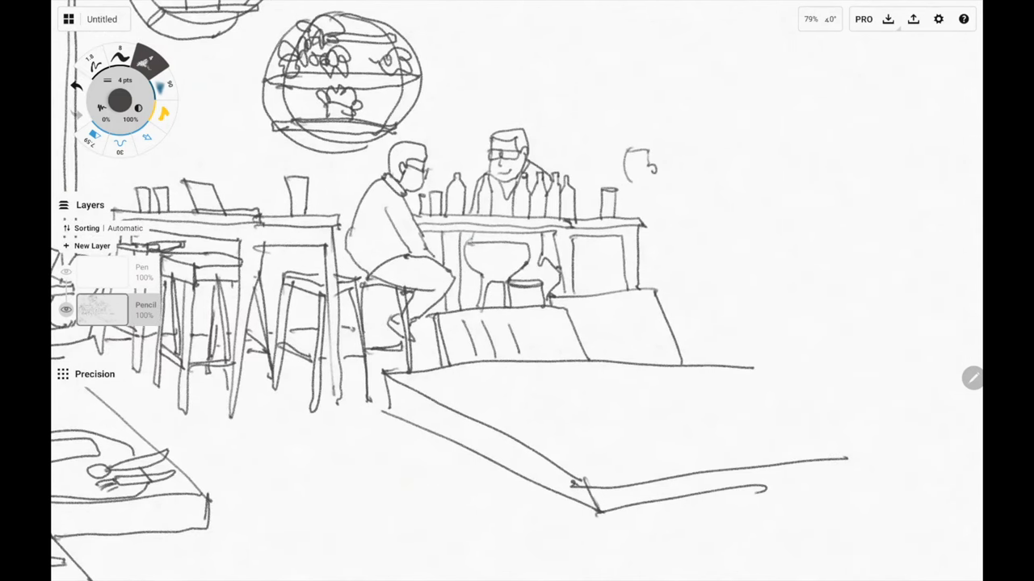
Step: Sketch the woman seated at the bar, then zoom out to view the whole drawing
{"action": "left_click_drag", "start_coordinate": [638, 150], "coordinate": [662, 251]}
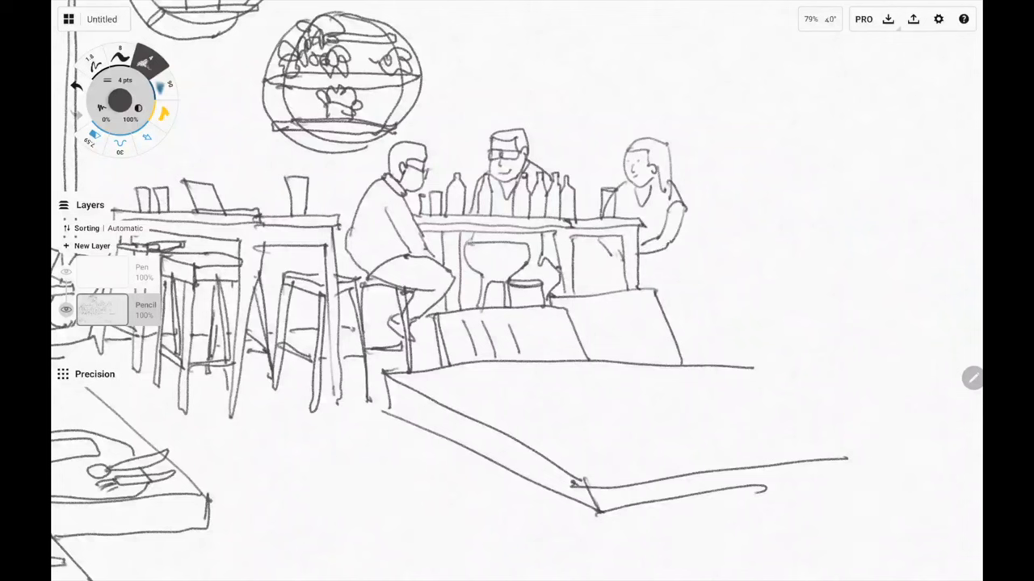
{"action": "scroll", "scroll_direction": "down", "scroll_amount": 3}
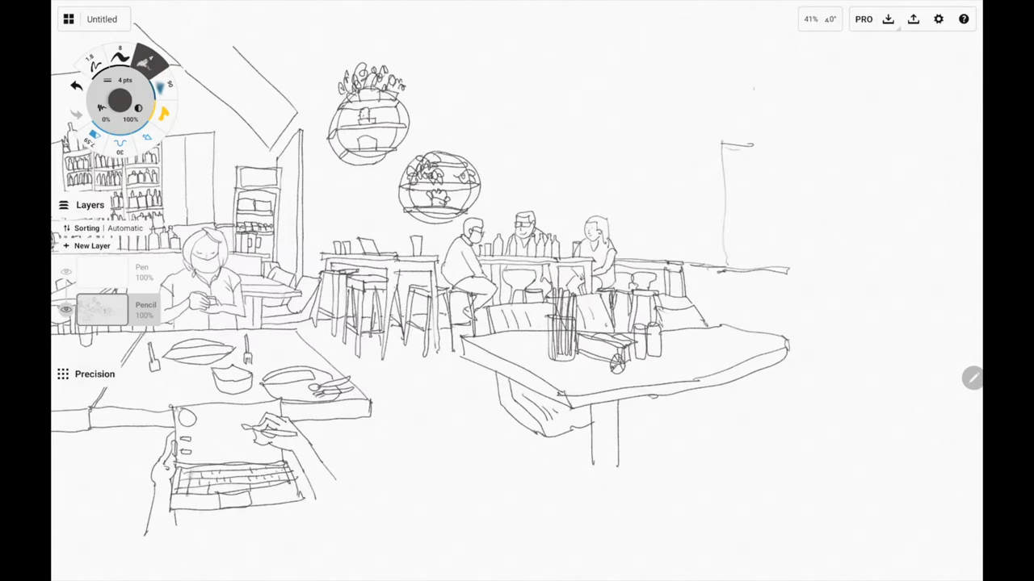
Step: Draw three teardrop pendant lamps hanging at the upper right
{"action": "left_click_drag", "start_coordinate": [755, 89], "coordinate": [836, 170]}
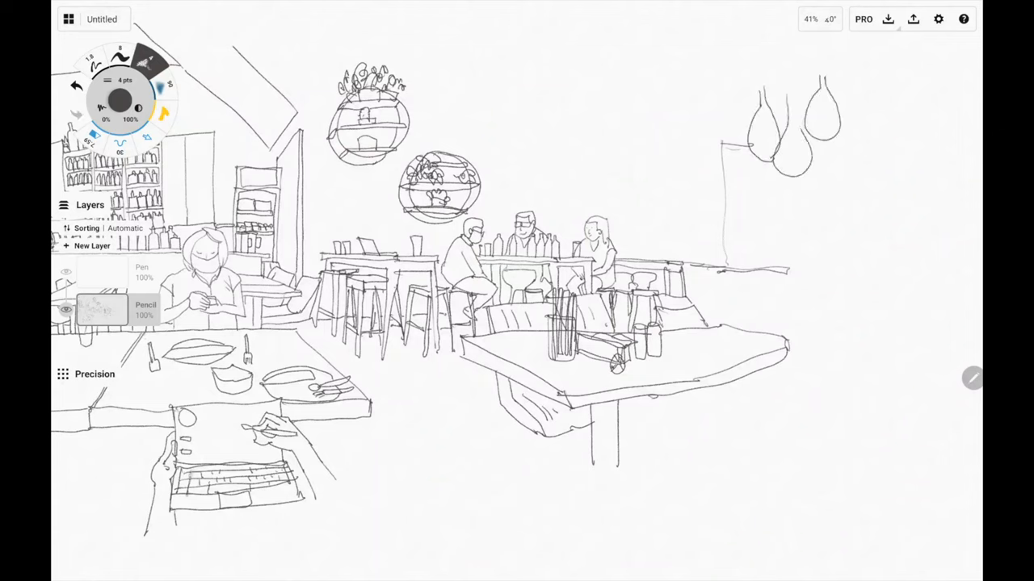
{"action": "left_click_drag", "start_coordinate": [727, 81], "coordinate": [856, 275]}
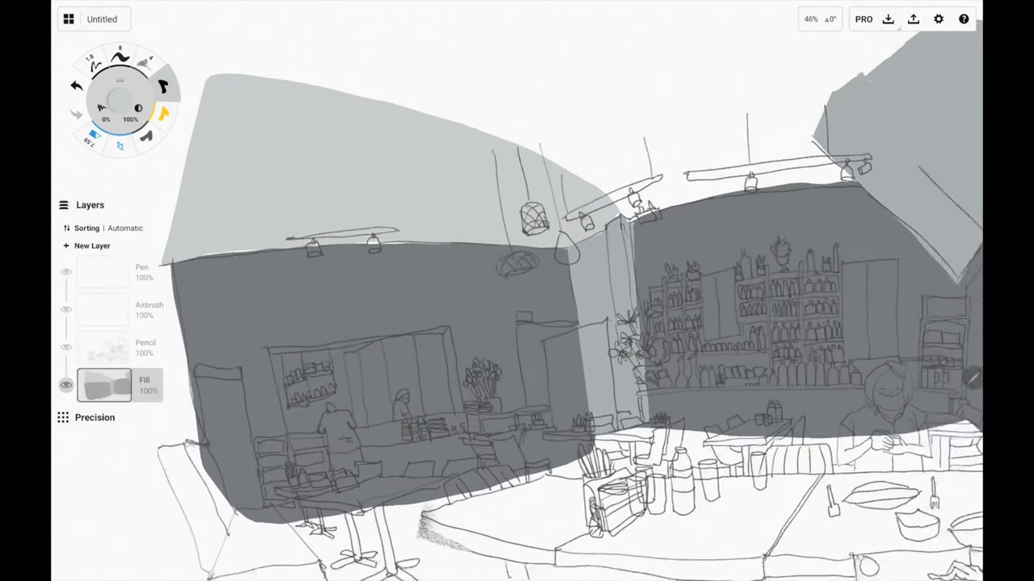
Step: Zoom out on the canvas to view the sketch before colouring walls and shelves
{"action": "scroll", "scroll_direction": "down", "scroll_amount": 3}
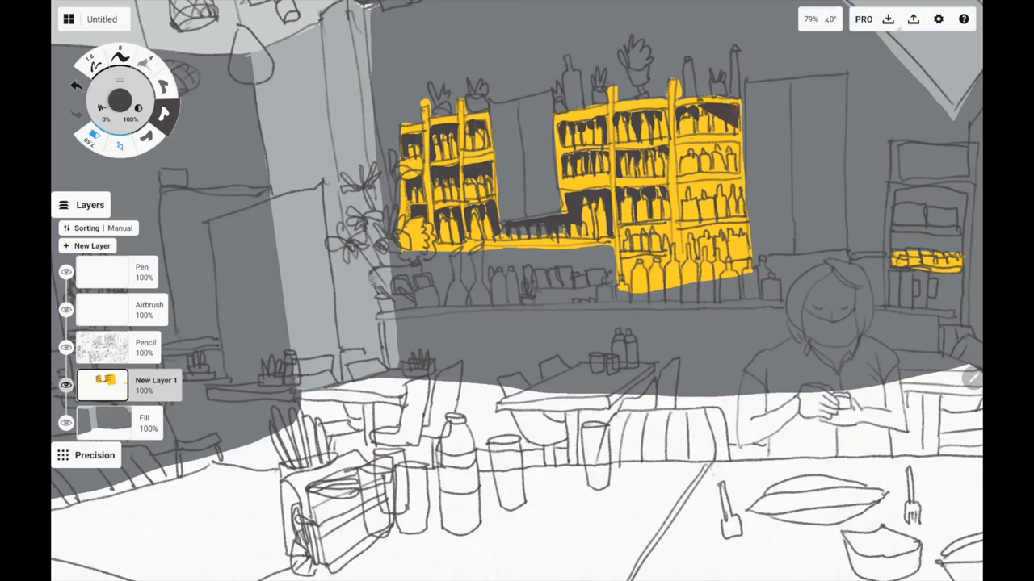
Step: Scroll the colour panel and pick a new paint colour for the bottles and counter
{"action": "scroll", "scroll_direction": "down", "scroll_amount": 3}
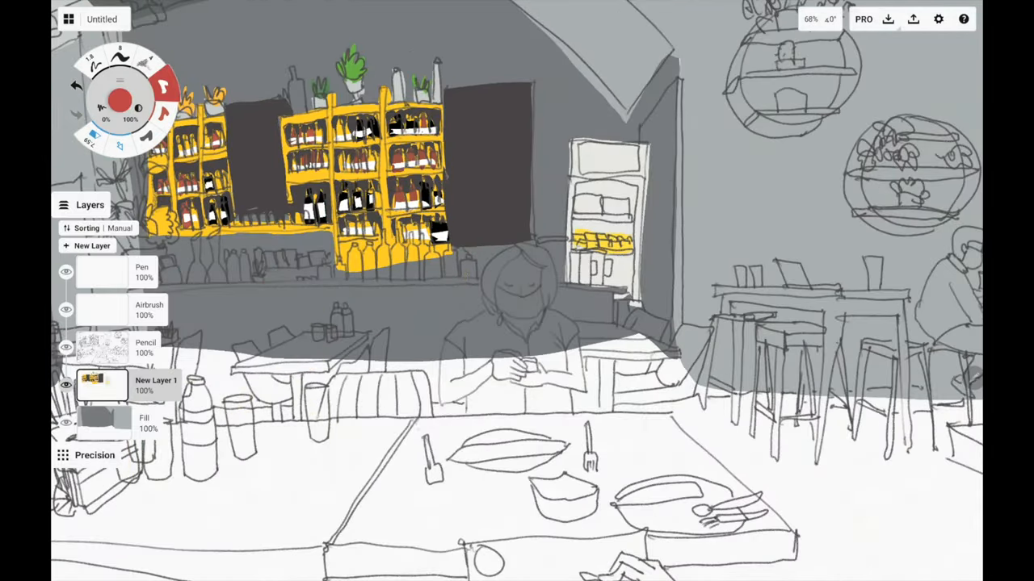
{"action": "left_click", "coordinate": [91, 246]}
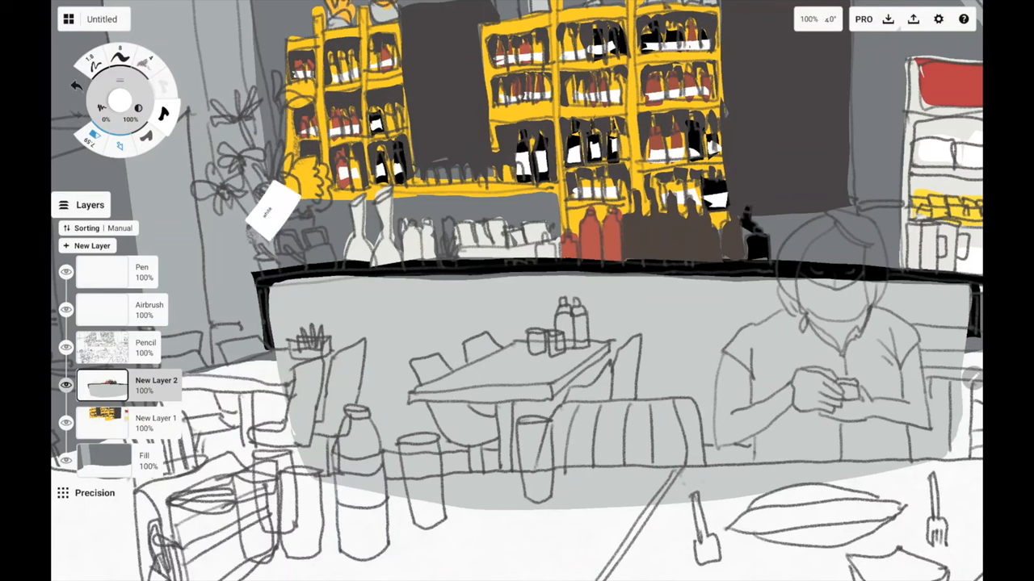
Step: Select the yellow-shelves layer to paint kettles, chairs and tabletops
{"action": "left_click", "coordinate": [117, 100]}
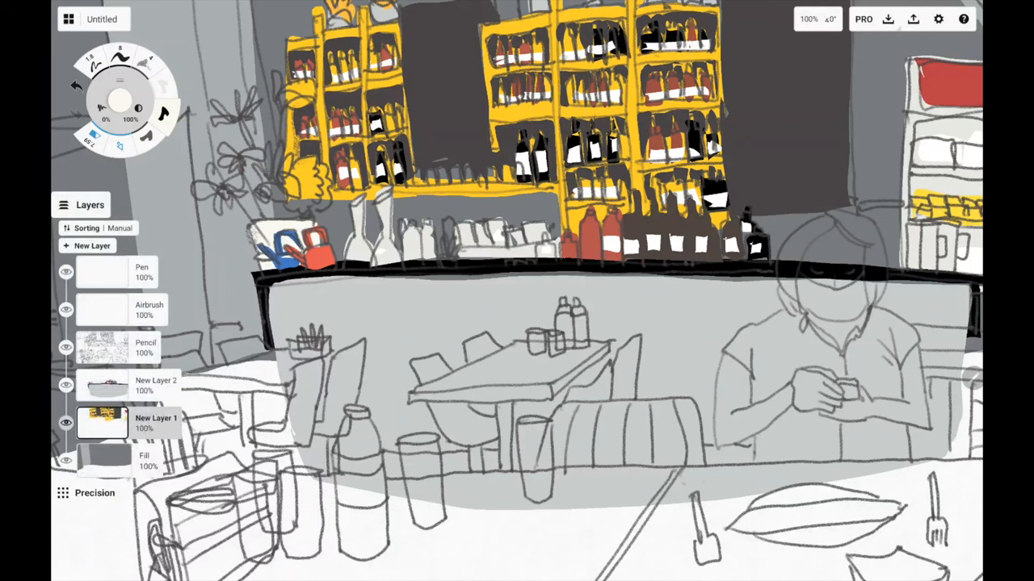
{"action": "left_click", "coordinate": [119, 107]}
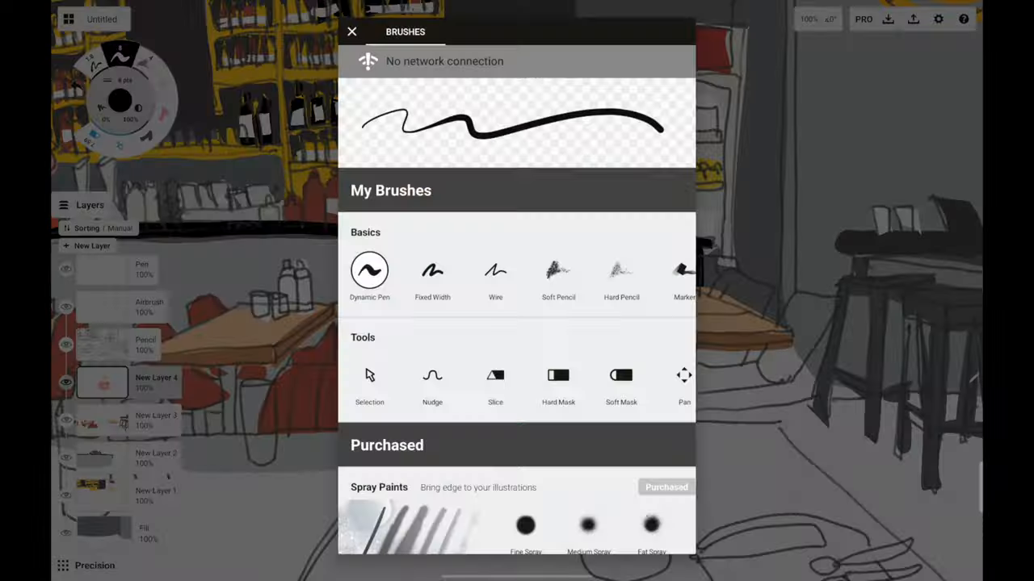
Step: Pick a brush from the collection to paint the wooden table and pink flowers
{"action": "left_click", "coordinate": [351, 32]}
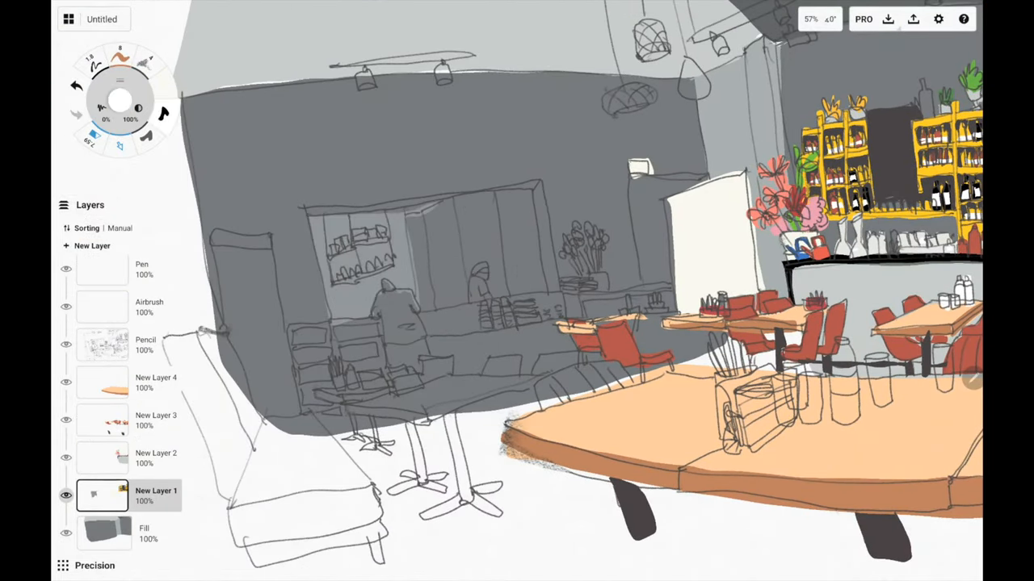
Step: Switch to the red-chairs layer, paint the kitchen and woman, and name the new layer 'lights'
{"action": "left_click", "coordinate": [477, 278]}
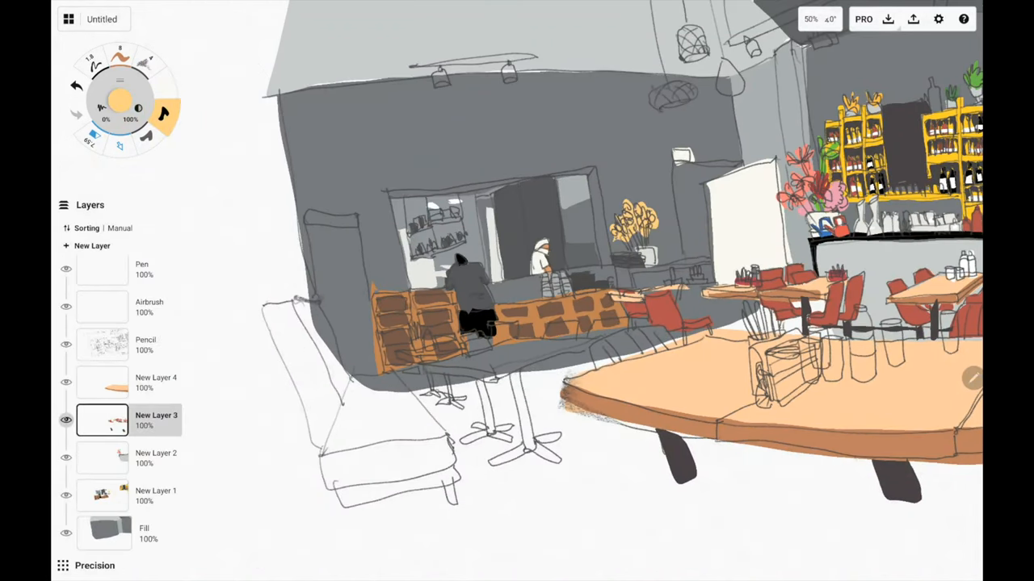
{"action": "left_click", "coordinate": [102, 382]}
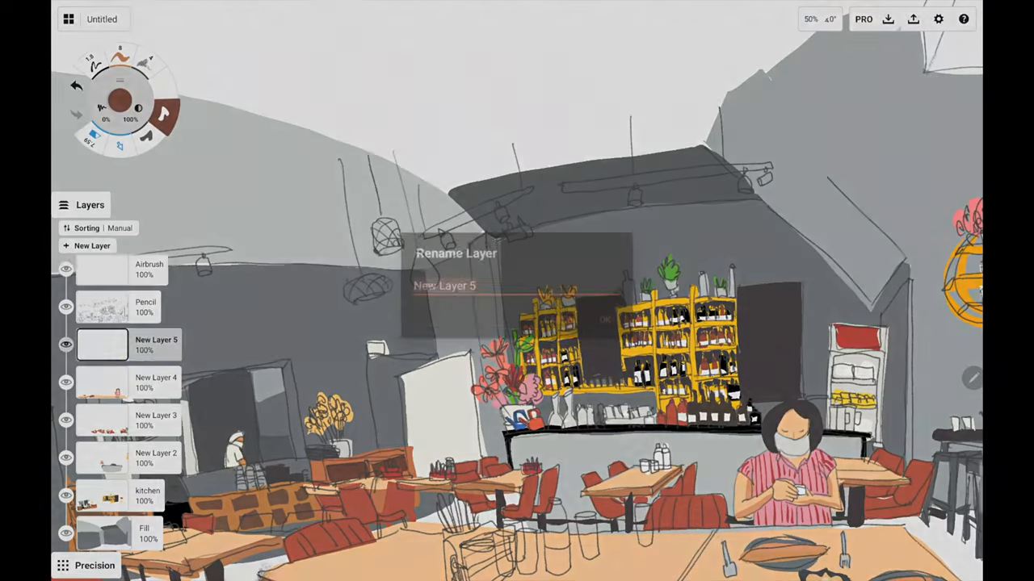
{"action": "left_click", "coordinate": [606, 317]}
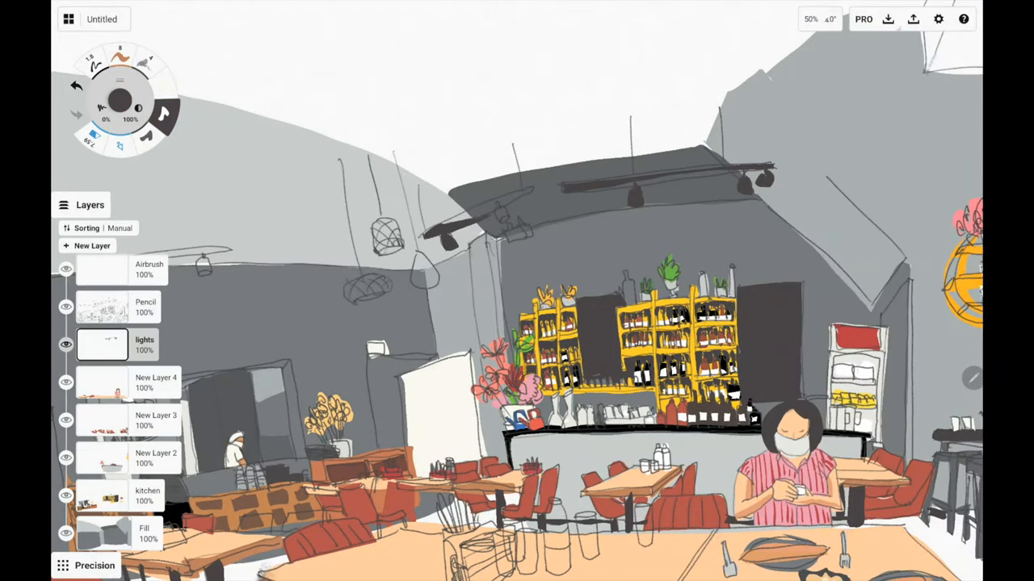